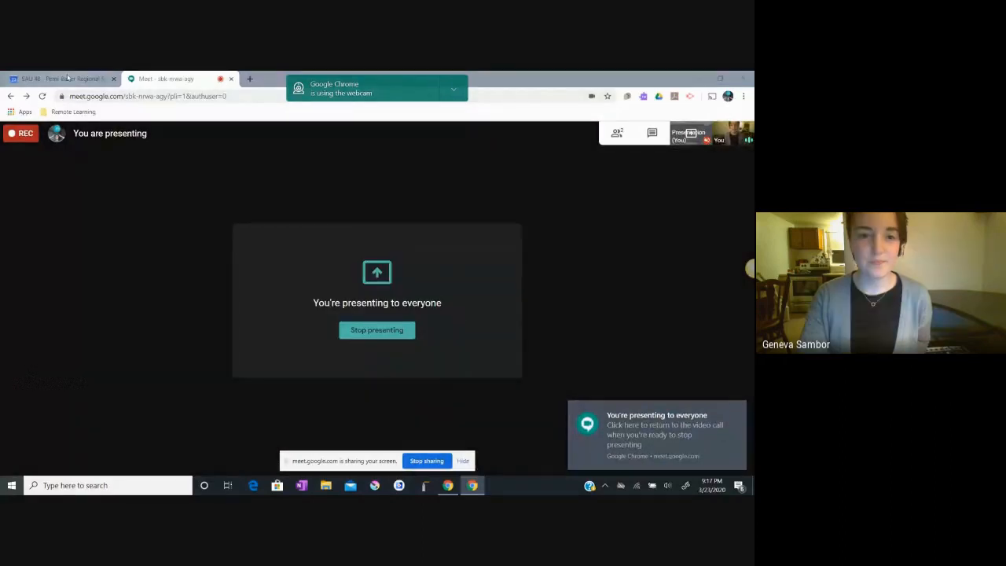
# Leave the Meet presenting page for the school Calendar tab showing March 2020.
pyautogui.click(63, 79)
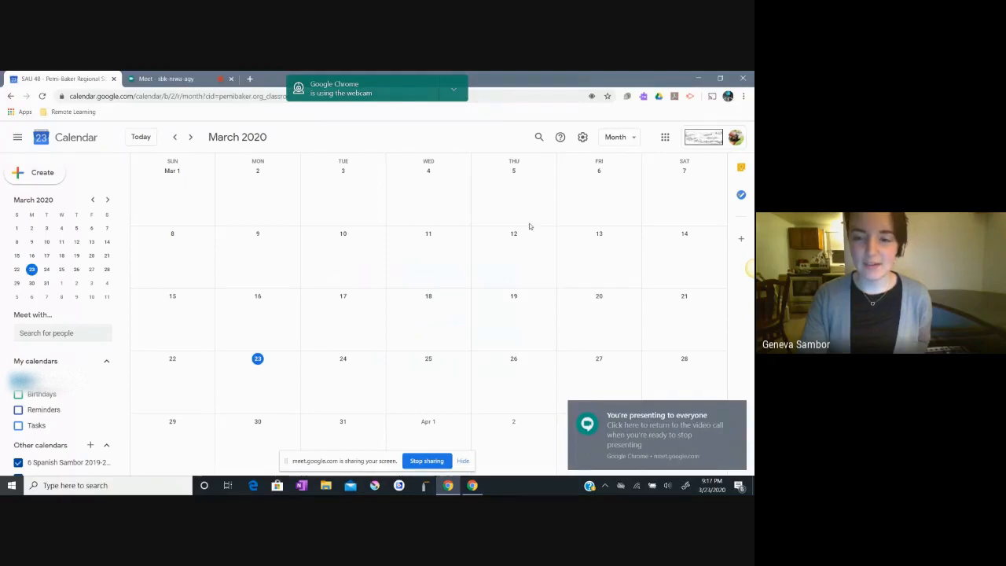
# Show the Google apps grid with Classroom, Docs and Gmail over the March 2020 view.
pyautogui.click(664, 136)
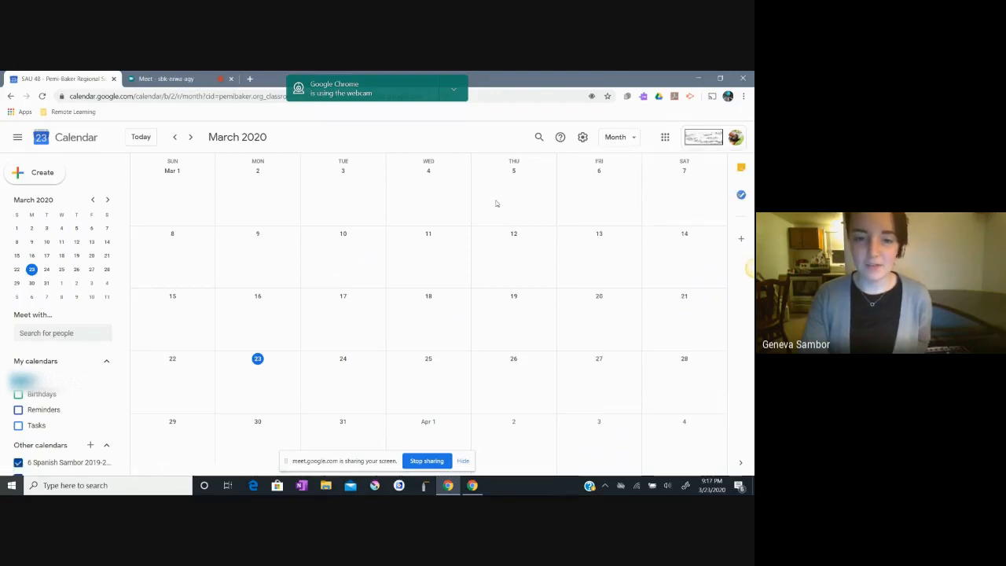
pyautogui.moveTo(299, 240)
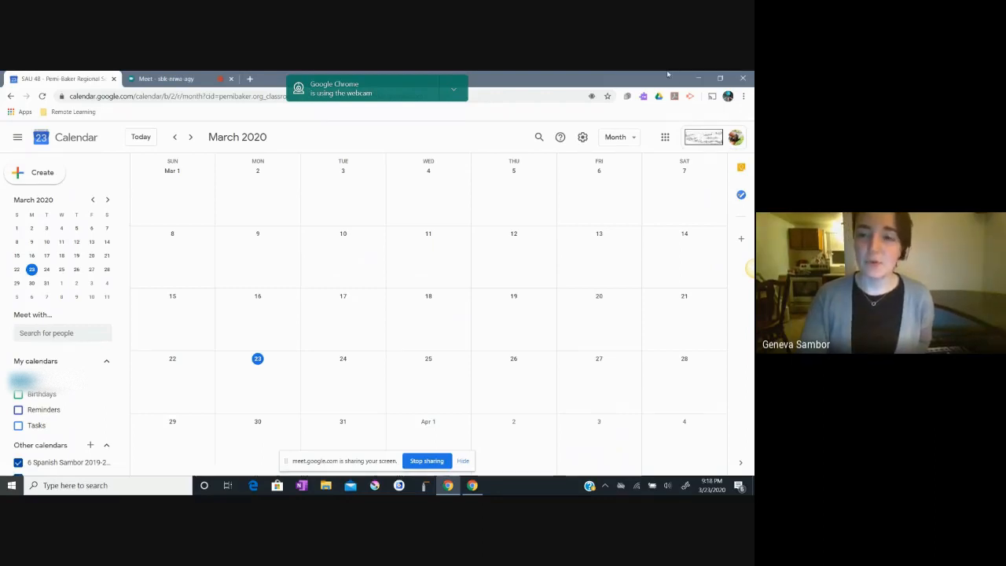
pyautogui.click(664, 136)
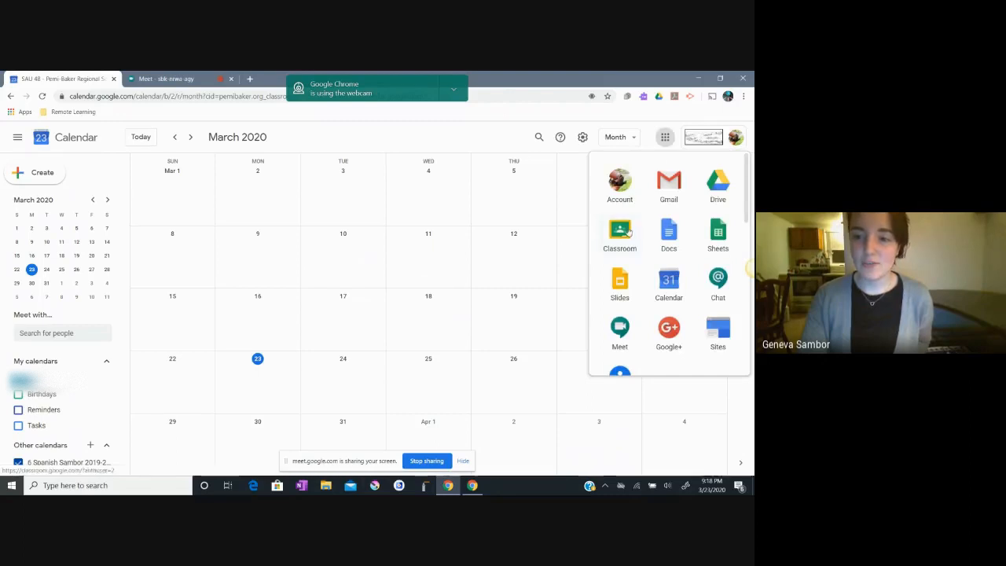
# Go from the apps grid into Classroom and the Sambor ELA 2026 Classwork page.
pyautogui.click(619, 233)
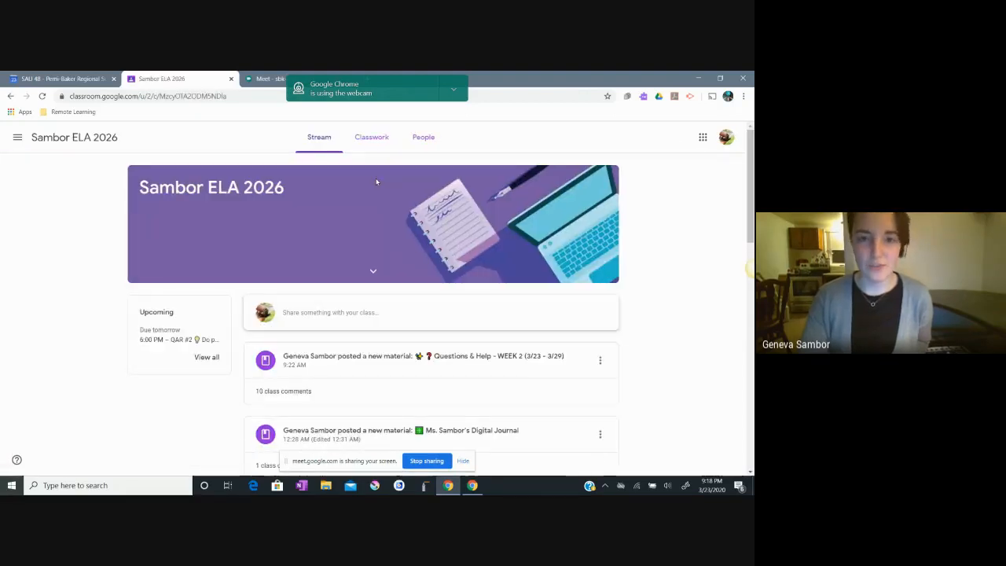
pyautogui.moveTo(321, 259)
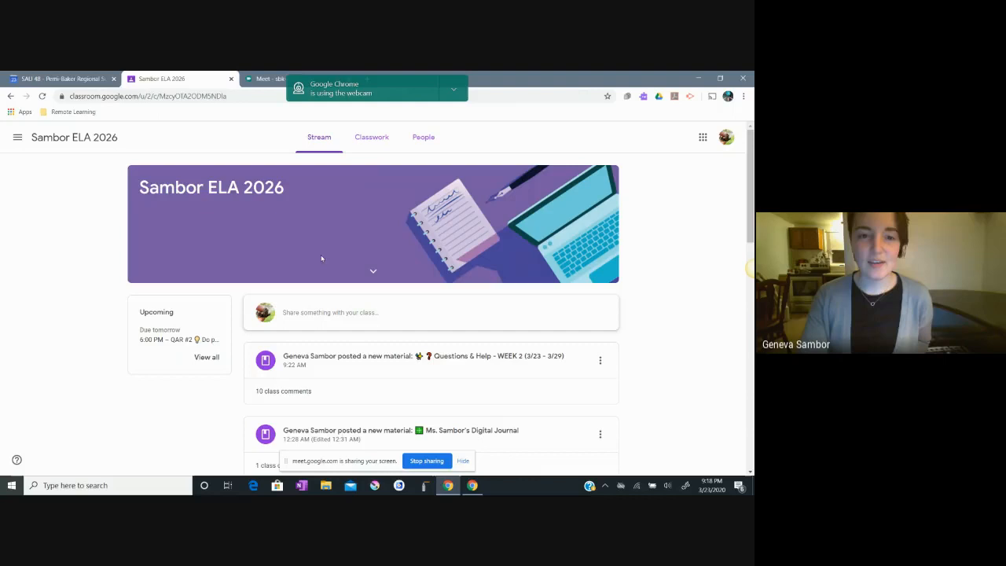
pyautogui.moveTo(402, 224)
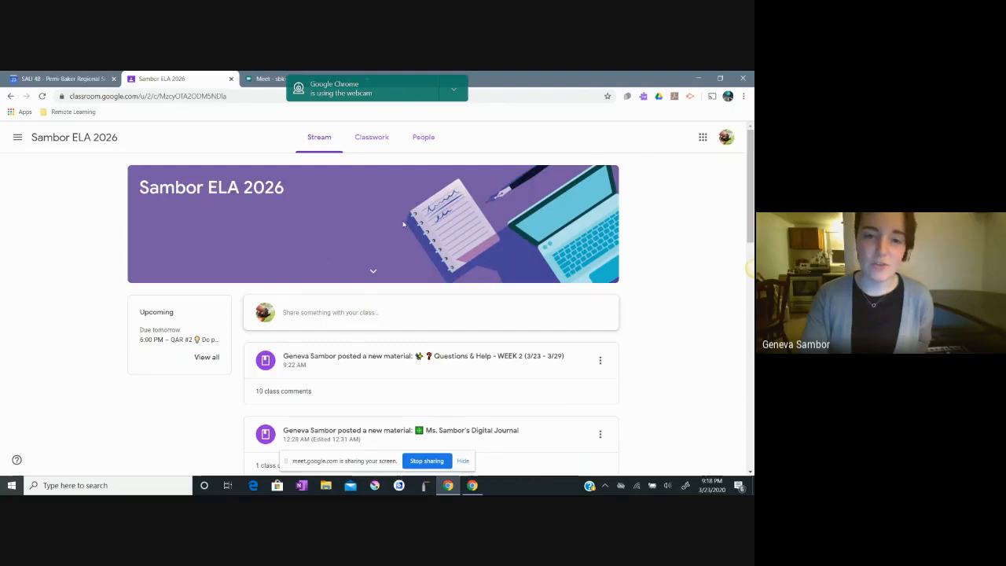
pyautogui.moveTo(371, 137)
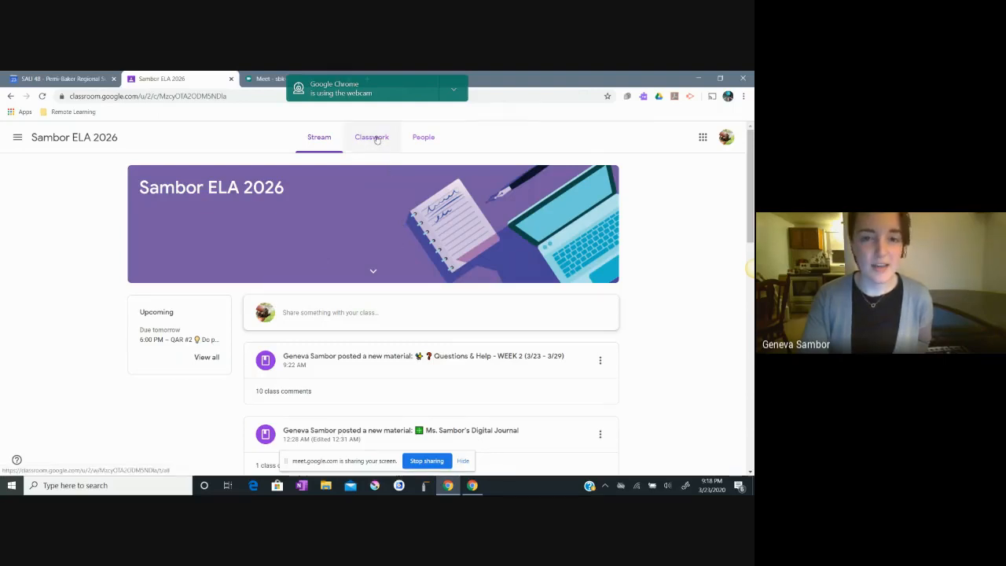
pyautogui.click(371, 137)
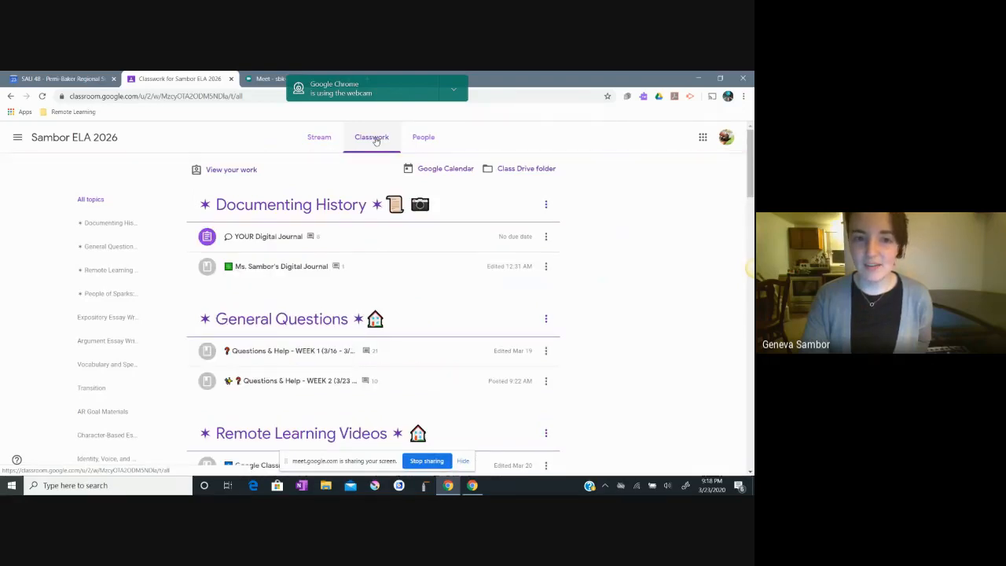
pyautogui.moveTo(445, 168)
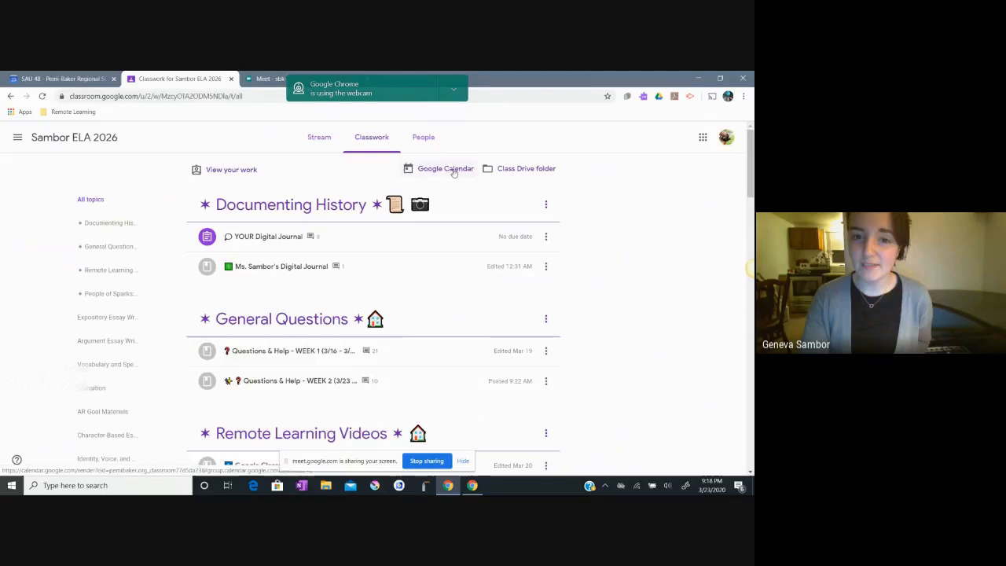
# Add the Sambor ELA 2026 class calendar so its assignment due dates fill March 2020.
pyautogui.click(445, 168)
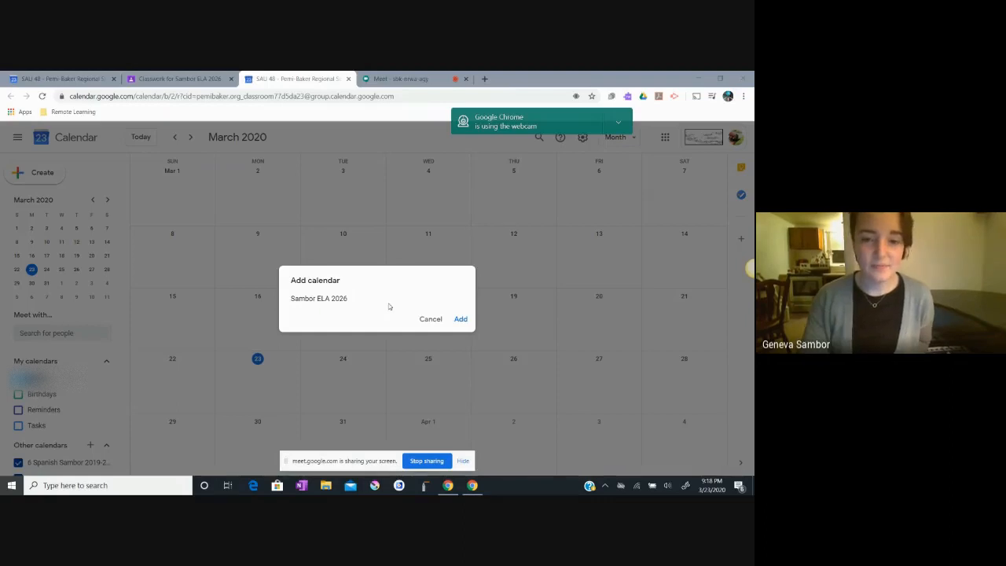
pyautogui.click(461, 318)
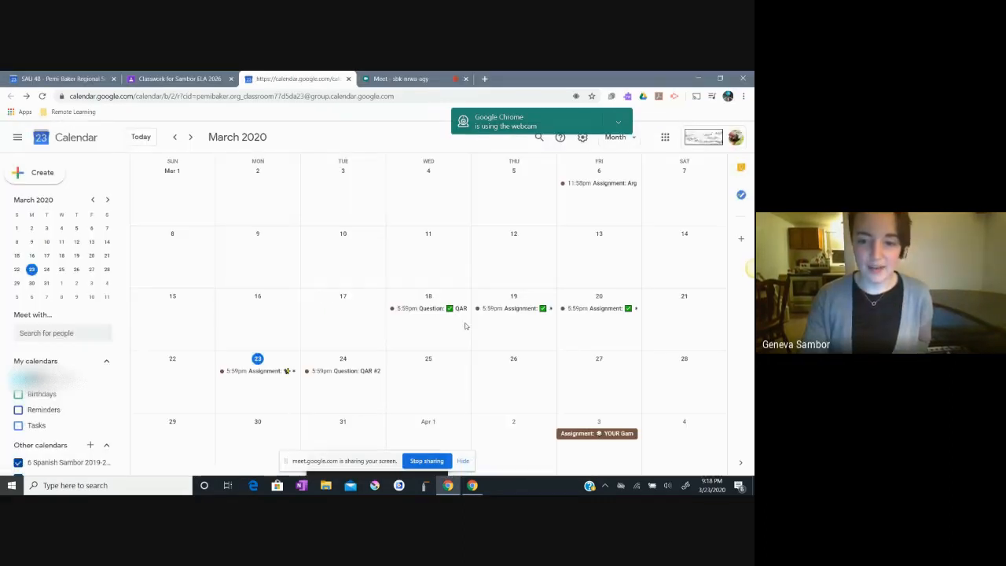
pyautogui.moveTo(490, 402)
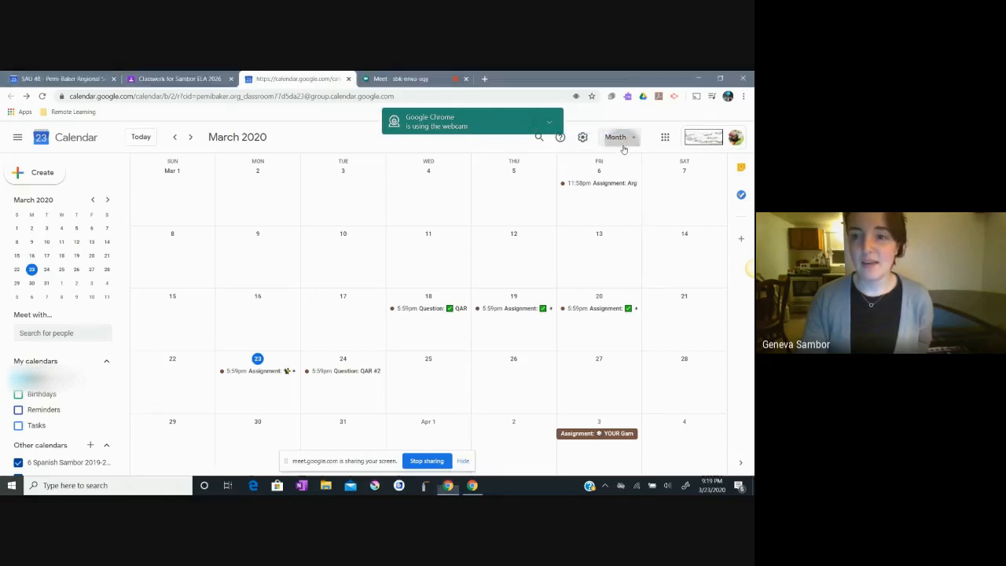
pyautogui.click(616, 137)
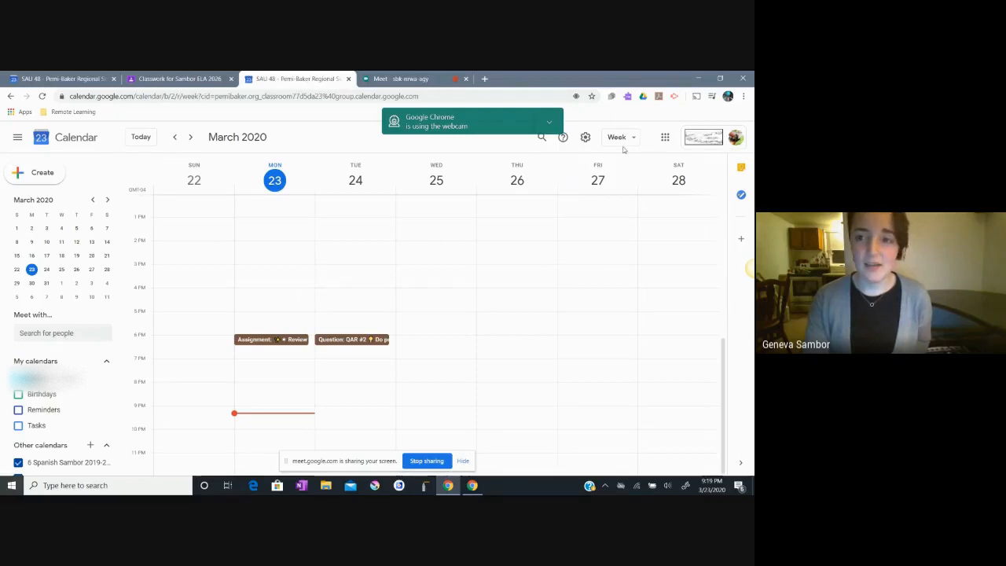
pyautogui.click(618, 136)
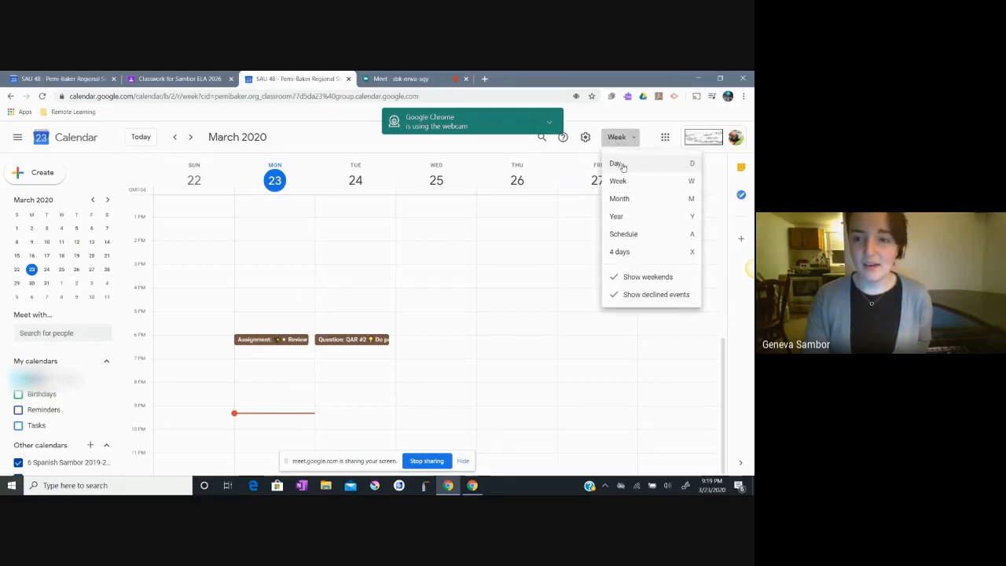
pyautogui.click(617, 163)
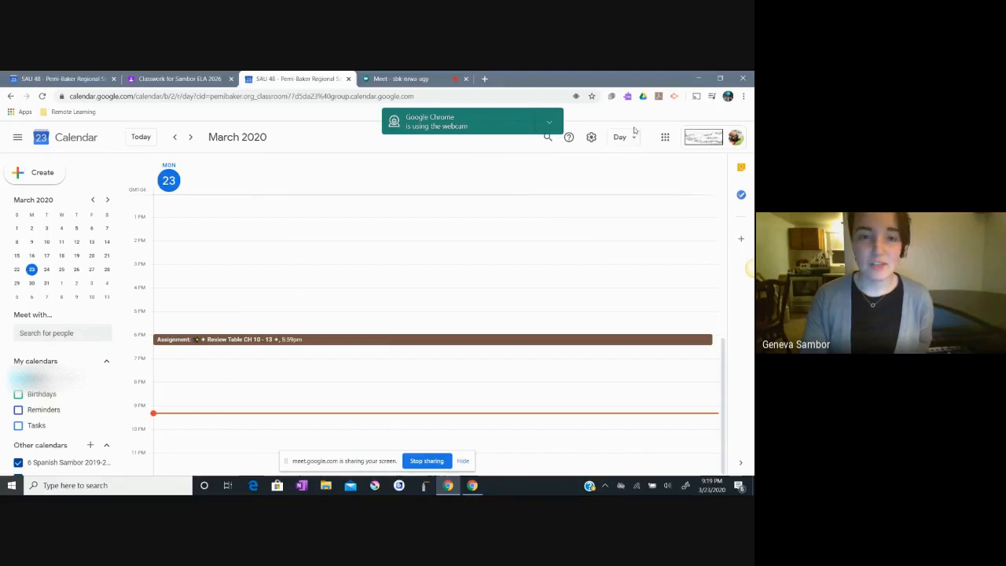
pyautogui.click(620, 137)
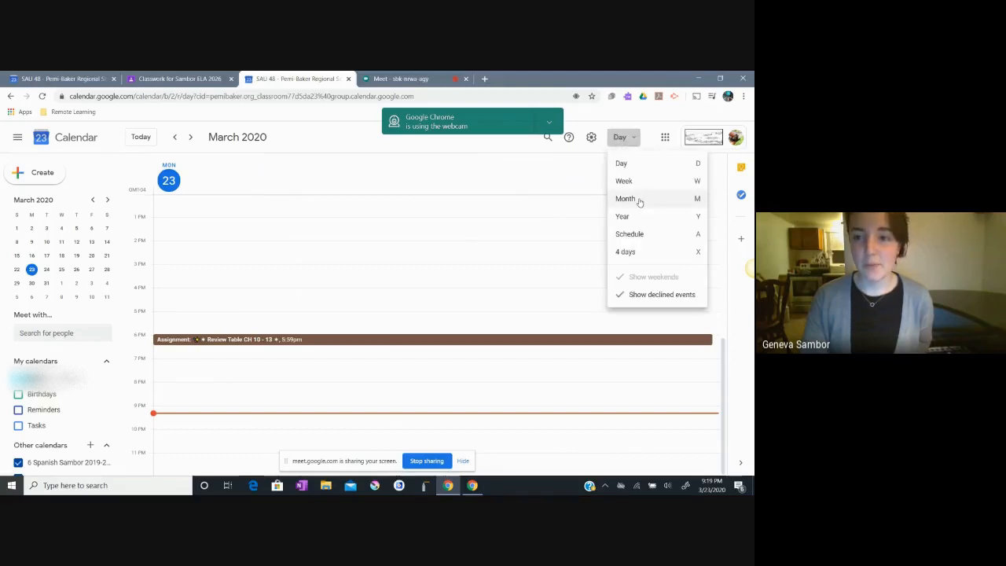
pyautogui.click(624, 198)
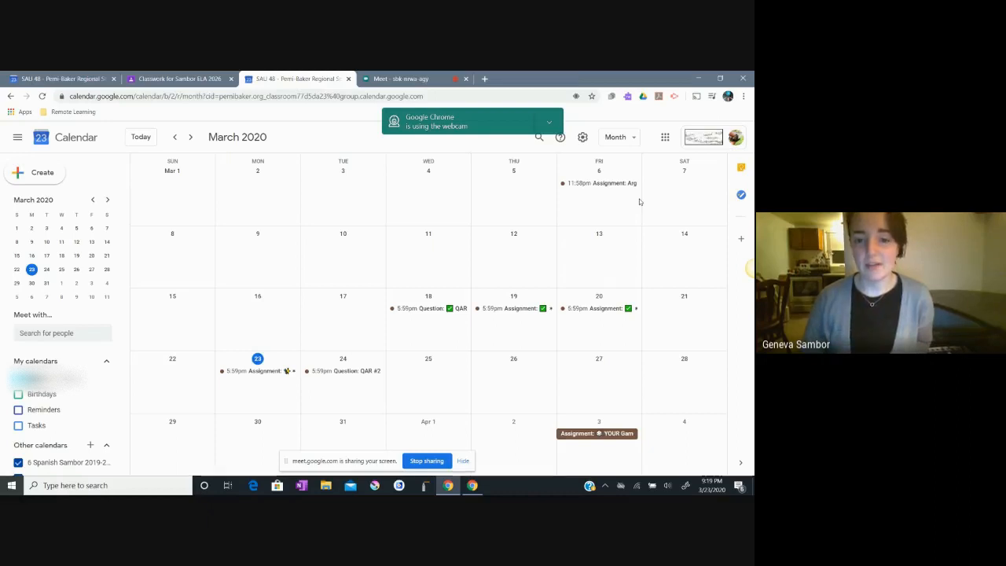
pyautogui.moveTo(448, 386)
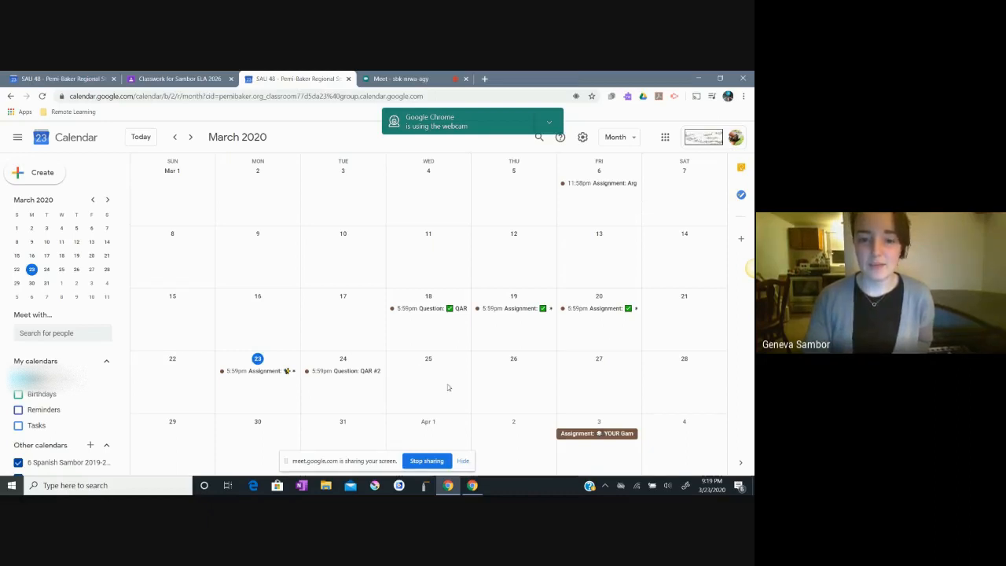
pyautogui.moveTo(419, 410)
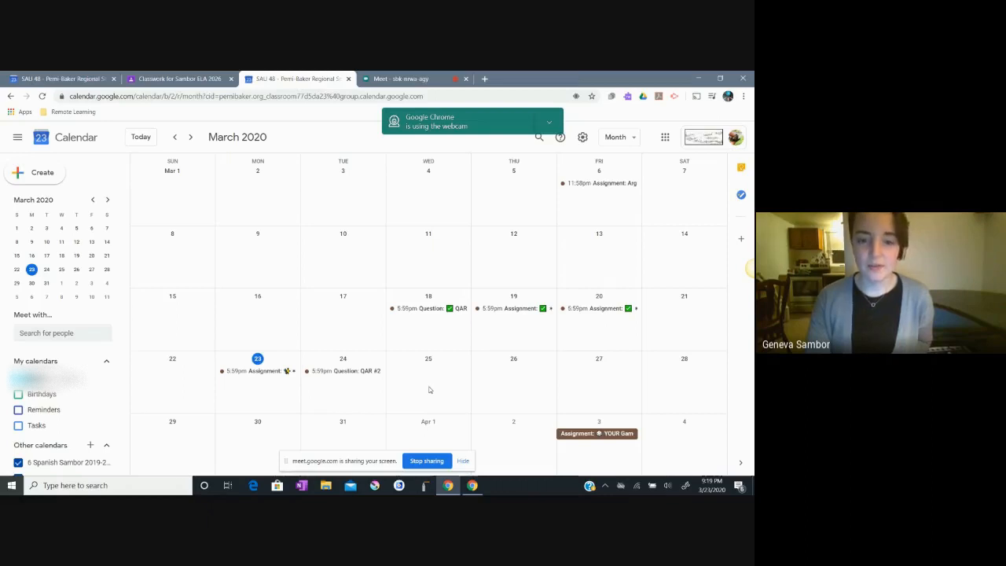
pyautogui.click(428, 381)
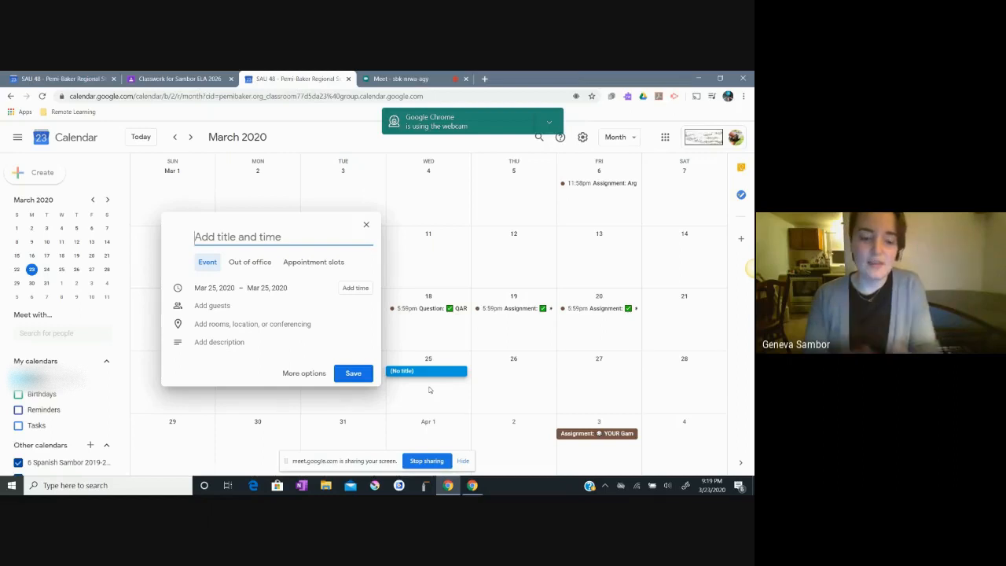
# Title the March 25 draft 'Science Week 1' then close it, raising the discard prompt.
pyautogui.write('Math')
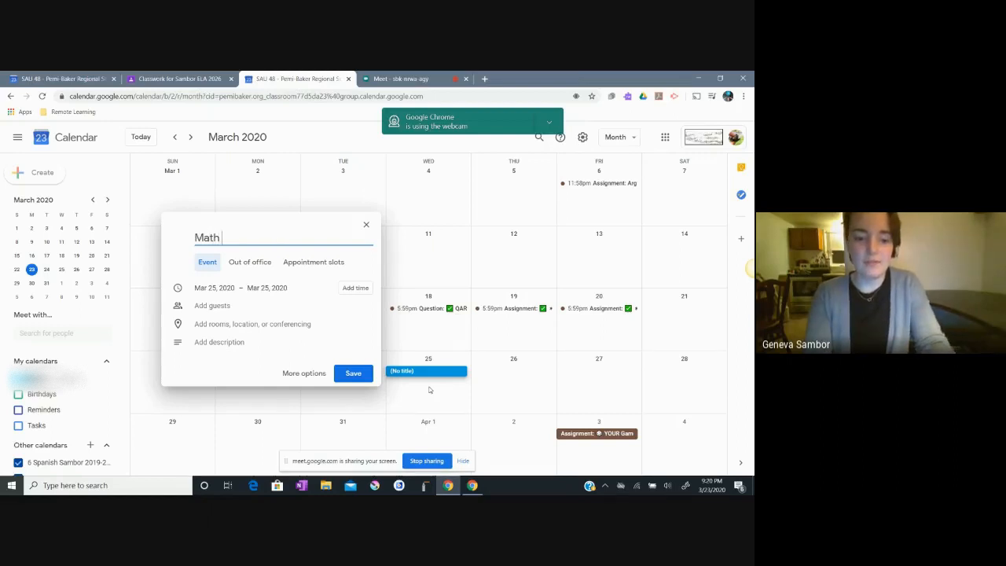
pyautogui.write('Week')
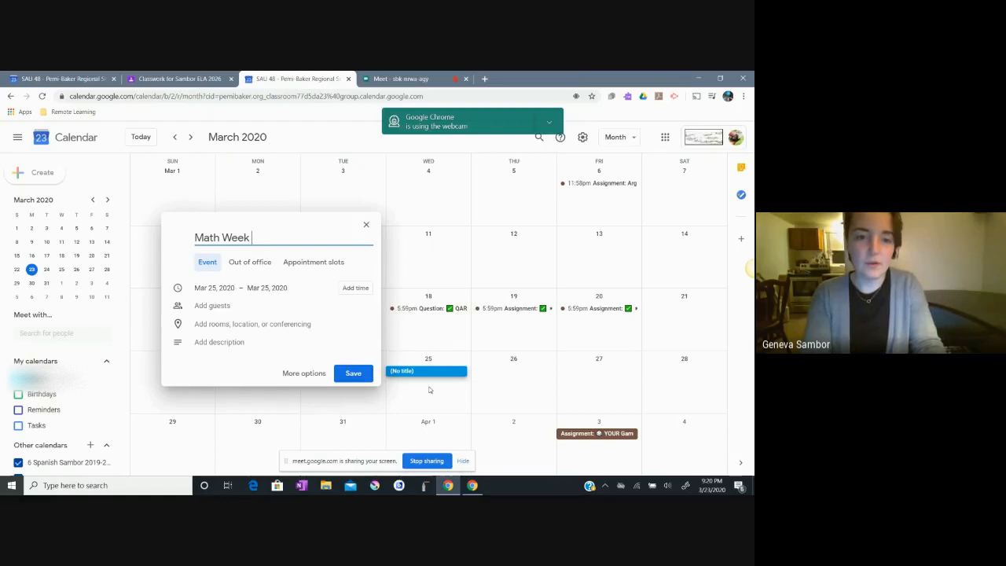
pyautogui.write('Science We')
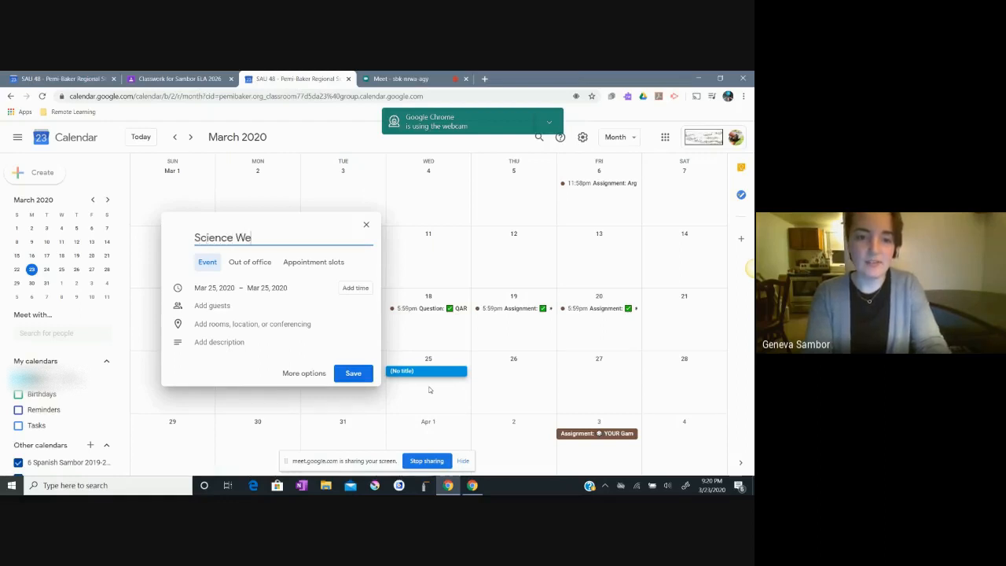
pyautogui.write('ek 1')
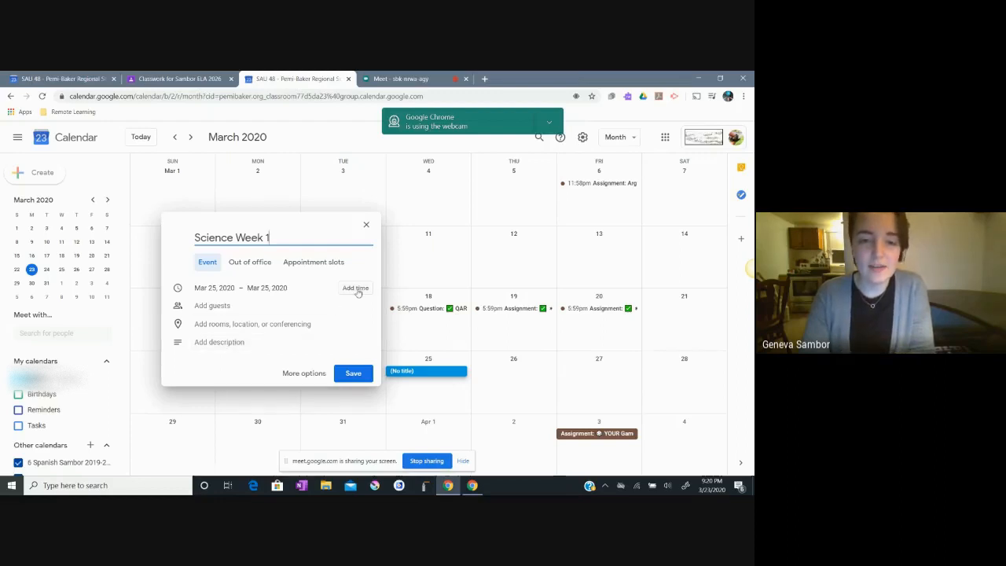
pyautogui.moveTo(365, 226)
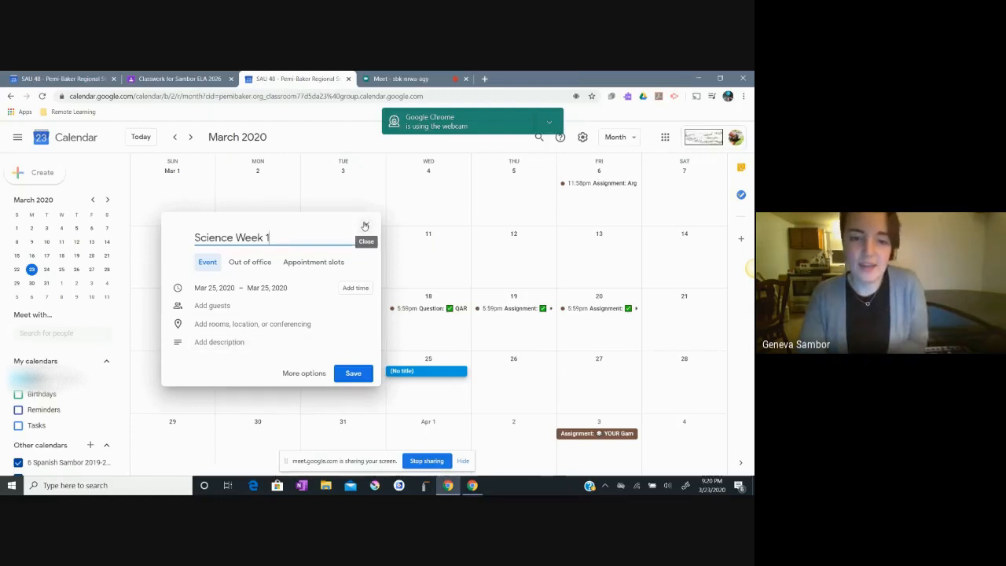
pyautogui.moveTo(366, 257)
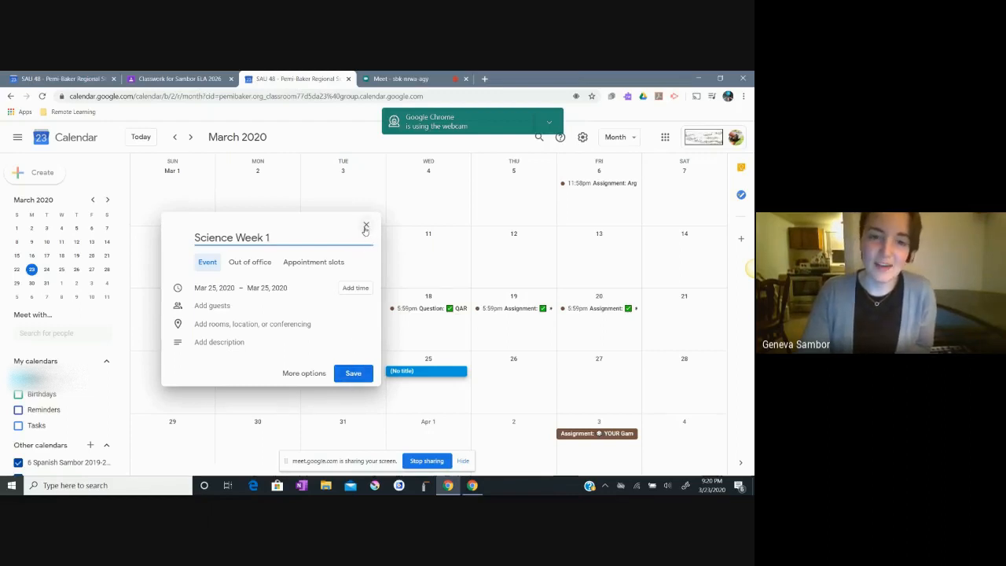
pyautogui.click(365, 226)
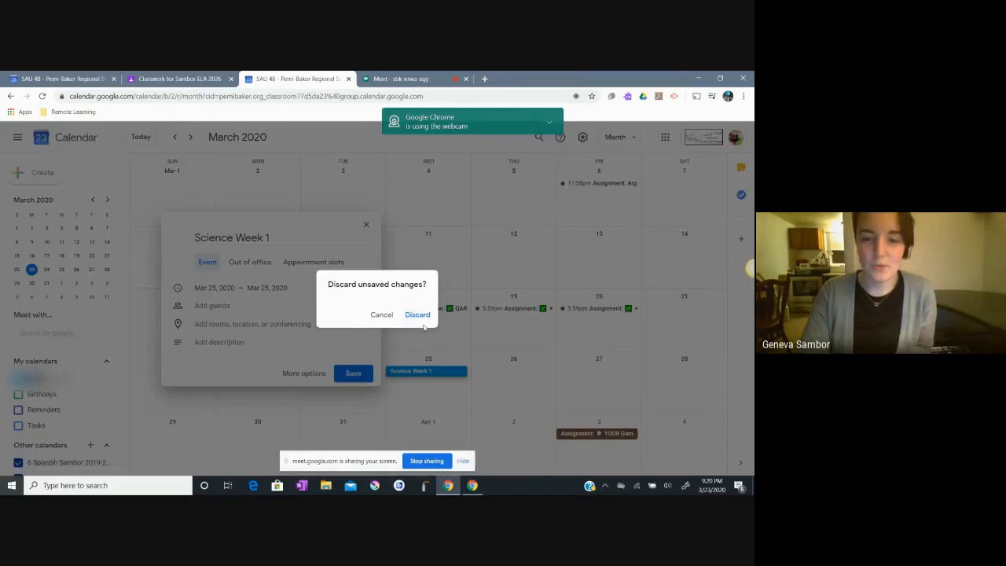
# Discard the unsaved Science Week 1 draft, leaving March 25 empty.
pyautogui.click(417, 314)
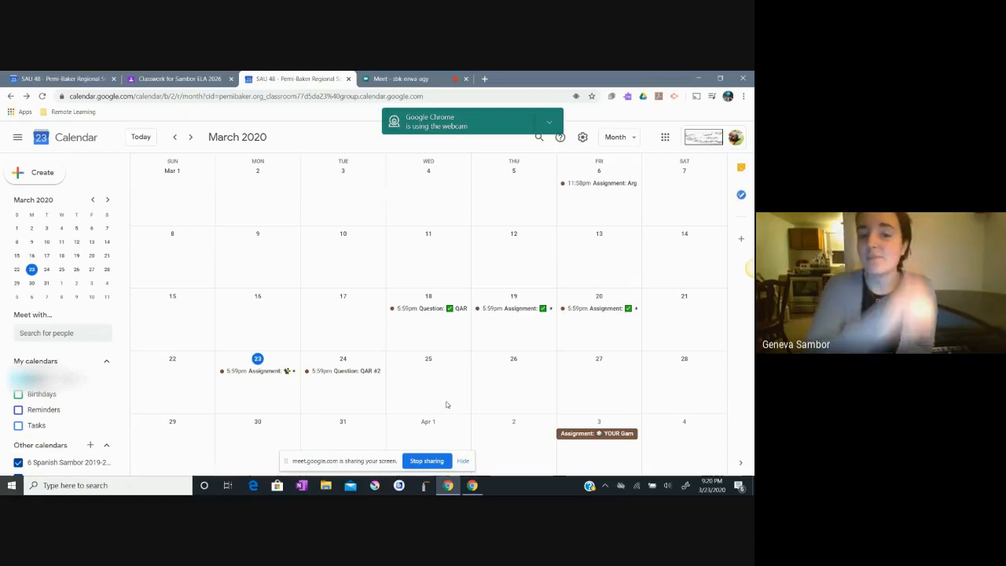
# Show the March 18 QAR #1 event's details with its Print and Duplicate actions menu.
pyautogui.click(424, 308)
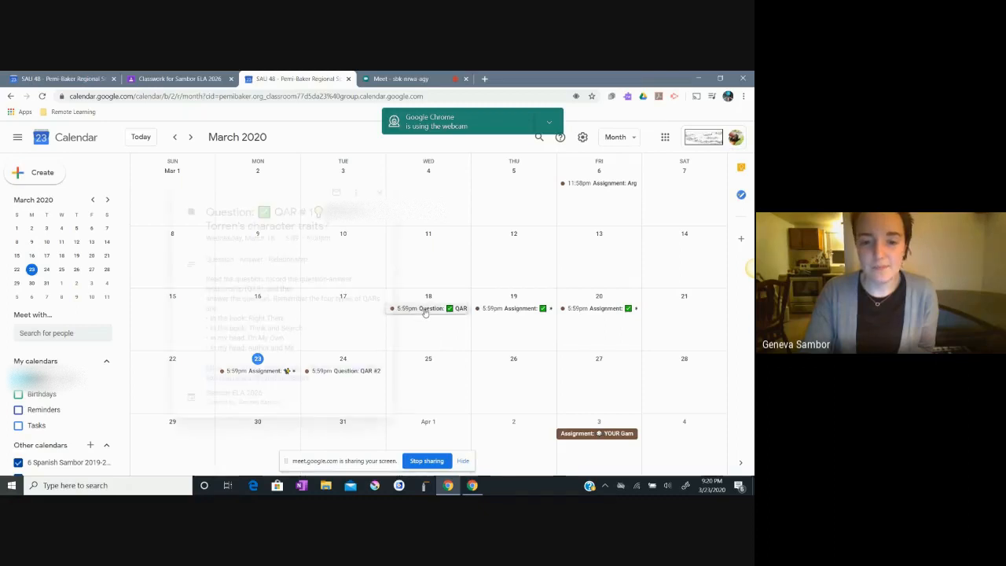
pyautogui.click(428, 307)
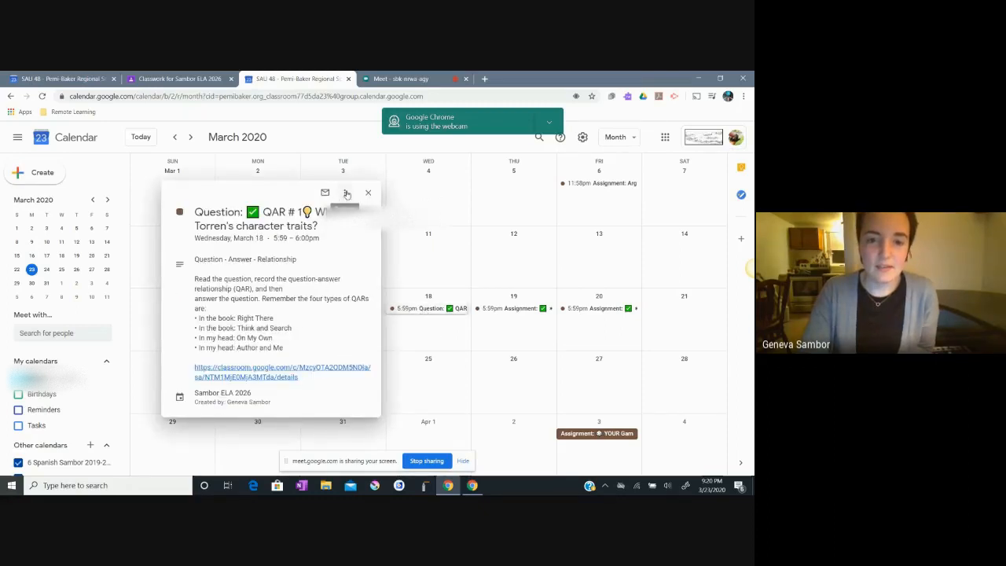
pyautogui.click(347, 194)
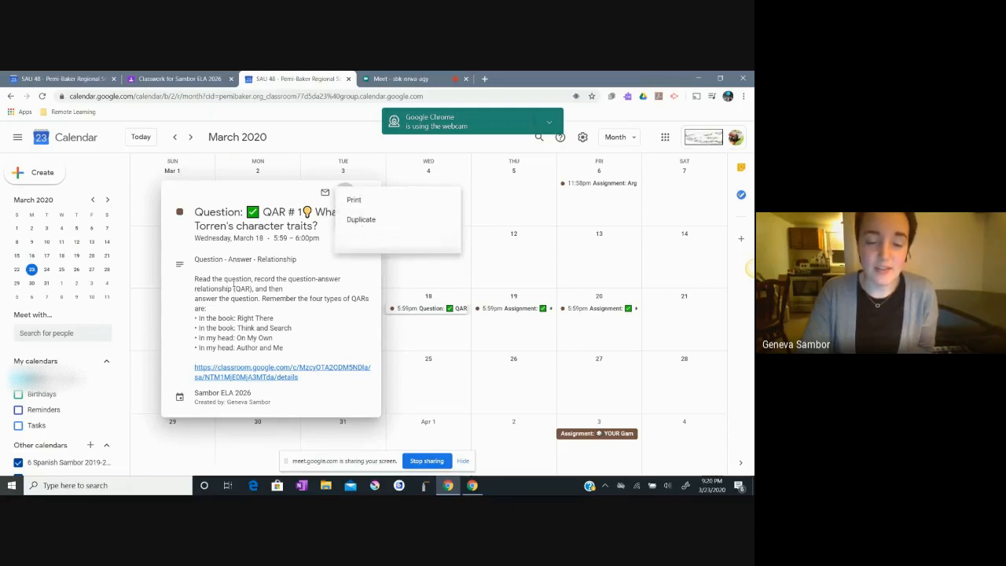
pyautogui.moveTo(364, 199)
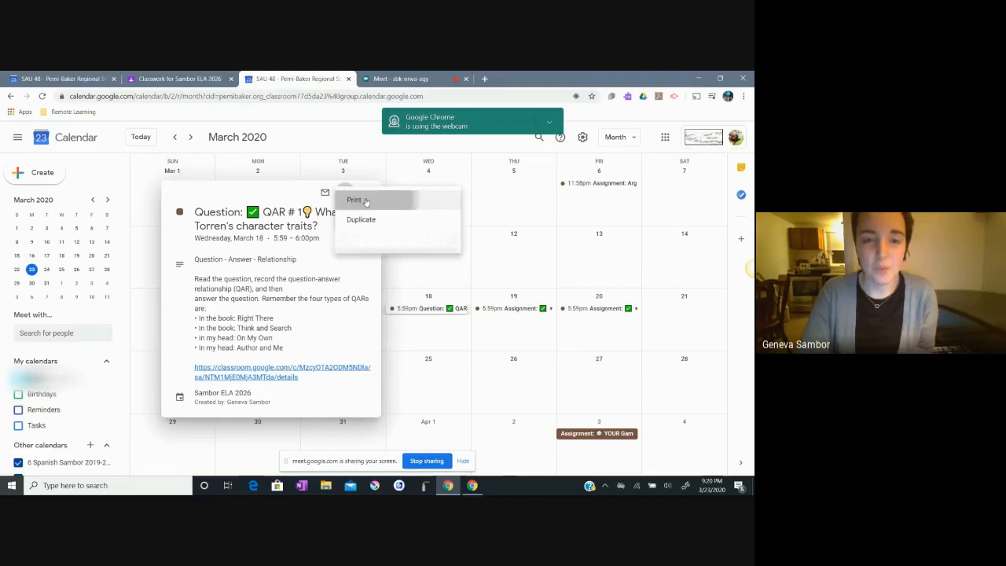
# Print the QAR #1 event and review its time, date and full description on the printable page.
pyautogui.click(354, 200)
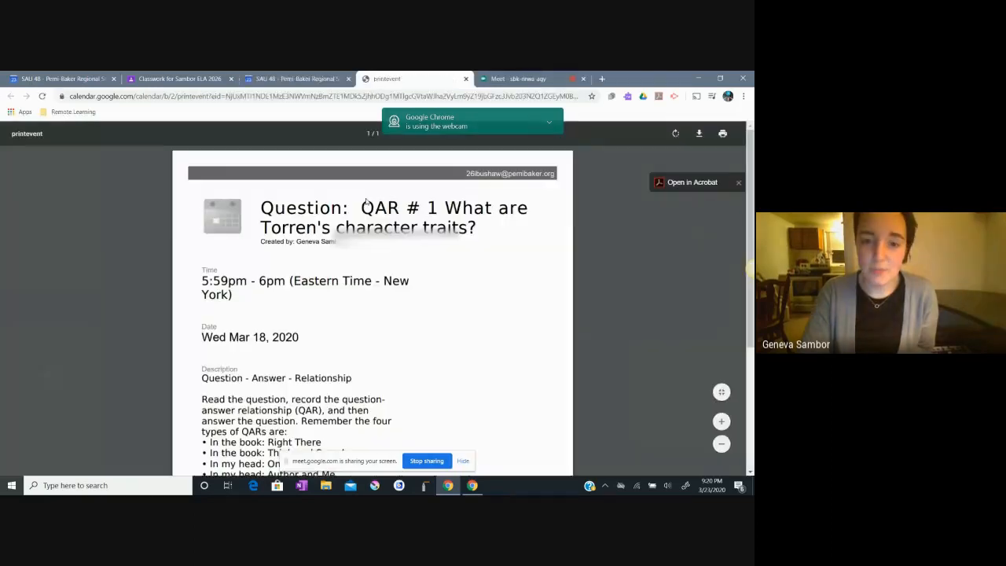
pyautogui.scroll(-3)
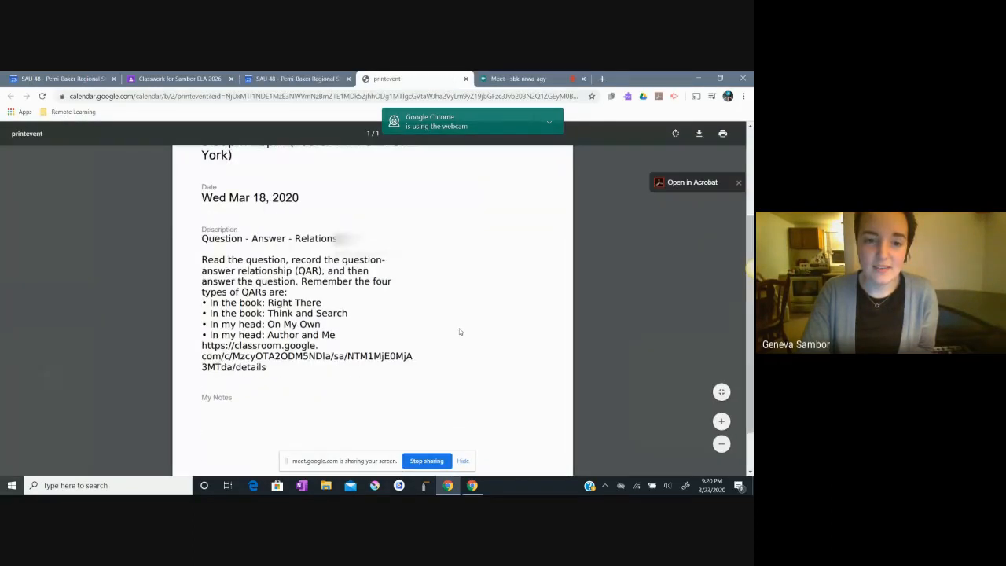
pyautogui.scroll(3)
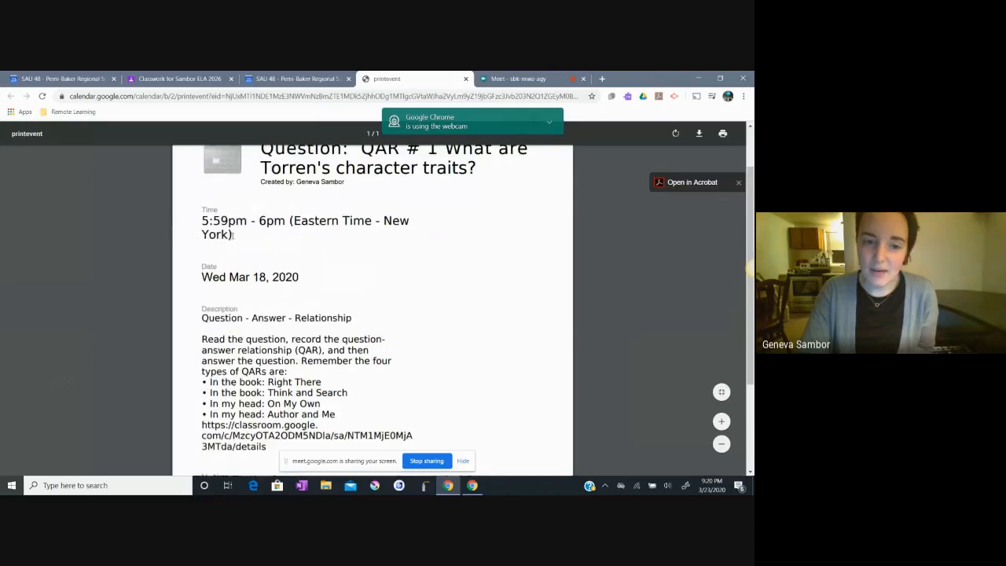
pyautogui.scroll(-3)
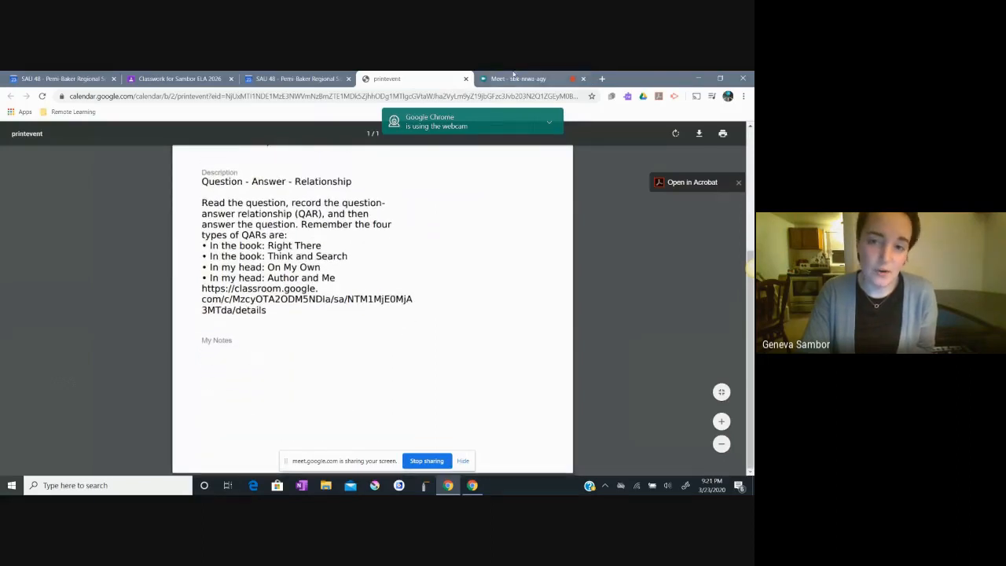
# Close the event printout and details, then show the settings menu with Print.
pyautogui.click(466, 79)
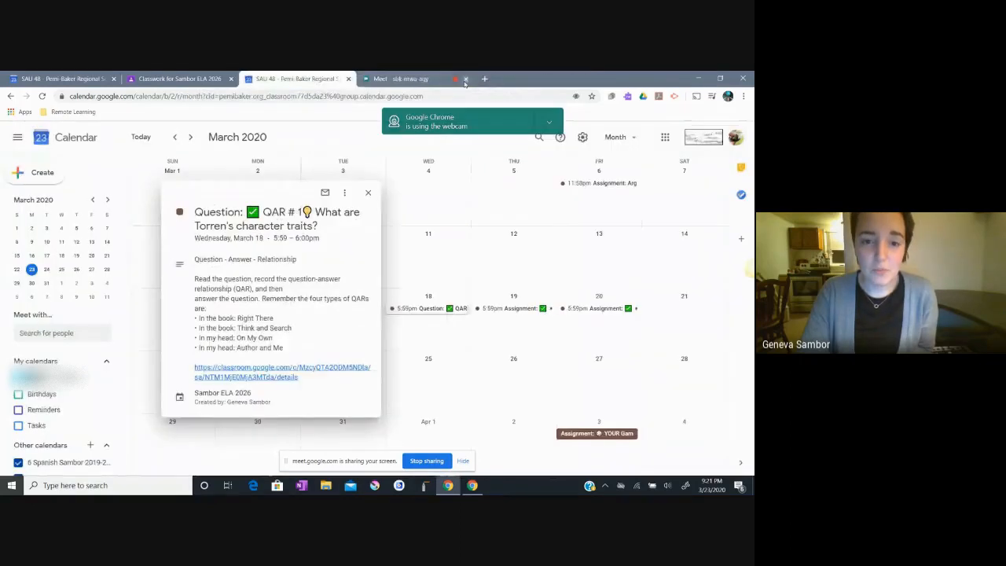
pyautogui.click(368, 192)
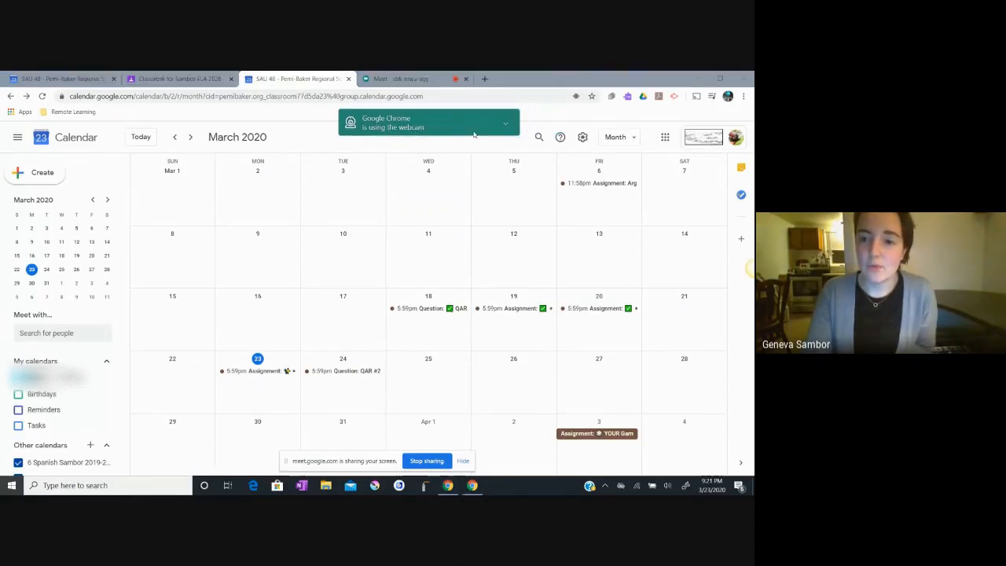
pyautogui.moveTo(582, 136)
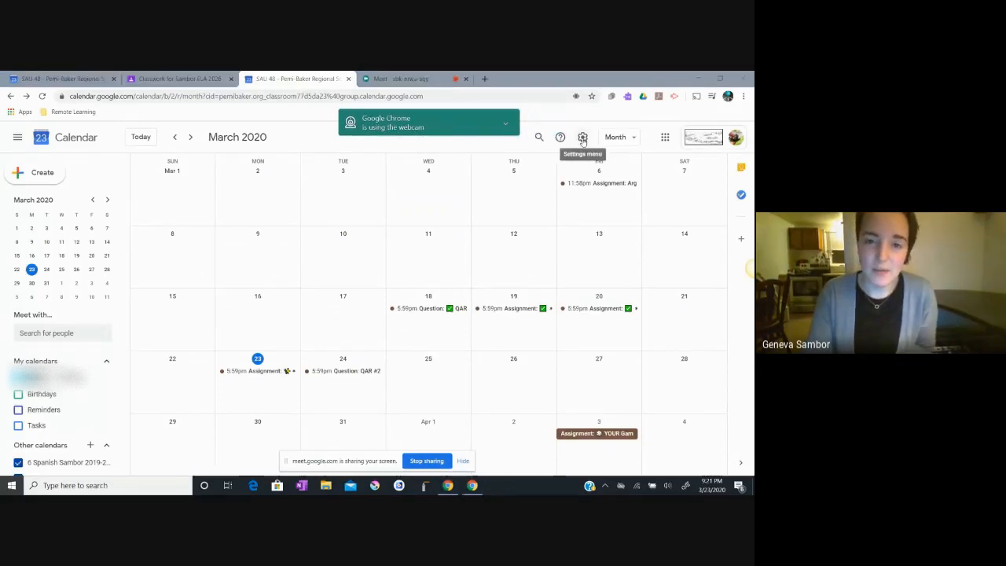
pyautogui.click(583, 137)
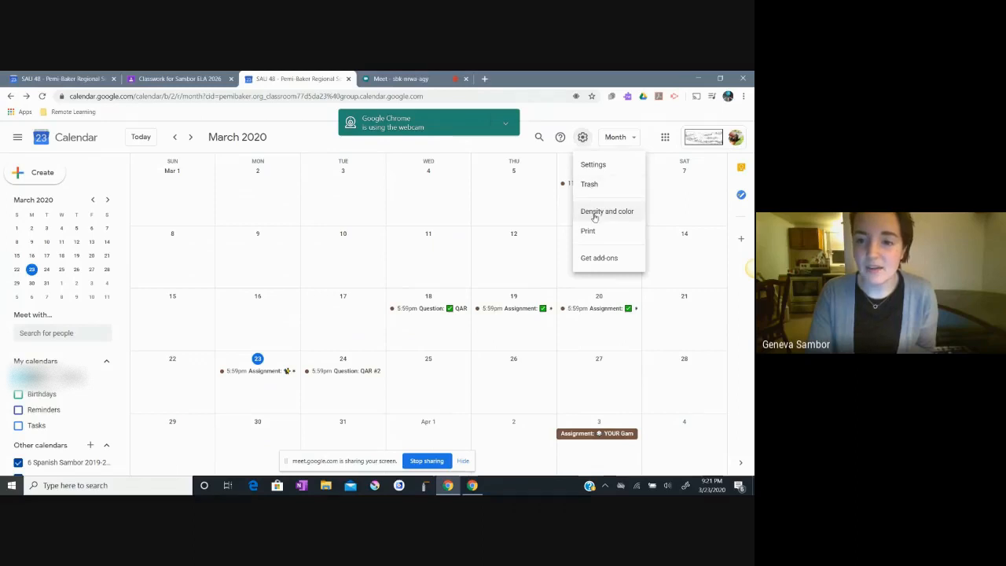
pyautogui.moveTo(595, 234)
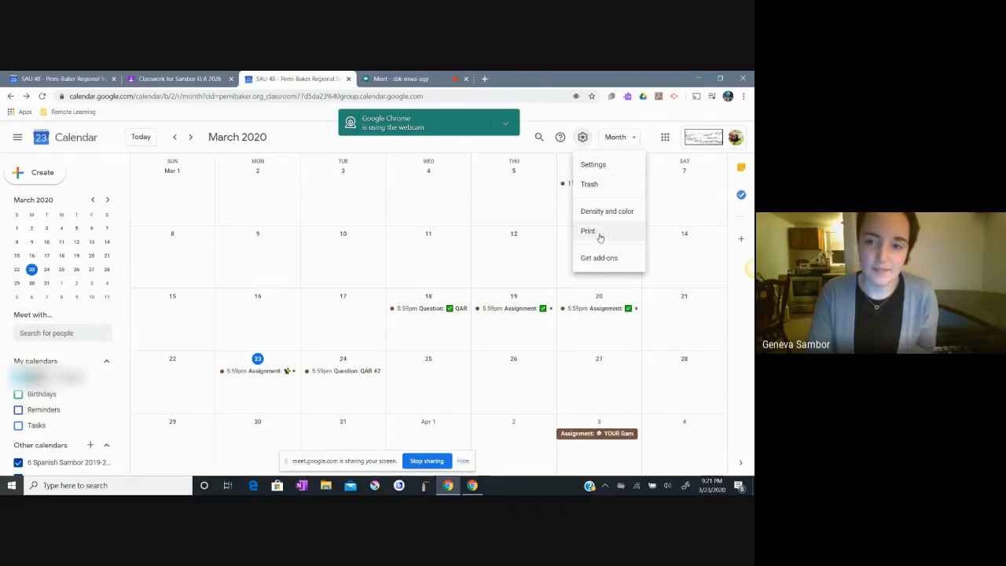
# Bring up the month print preview covering March 1 to April 4, 2020.
pyautogui.click(588, 231)
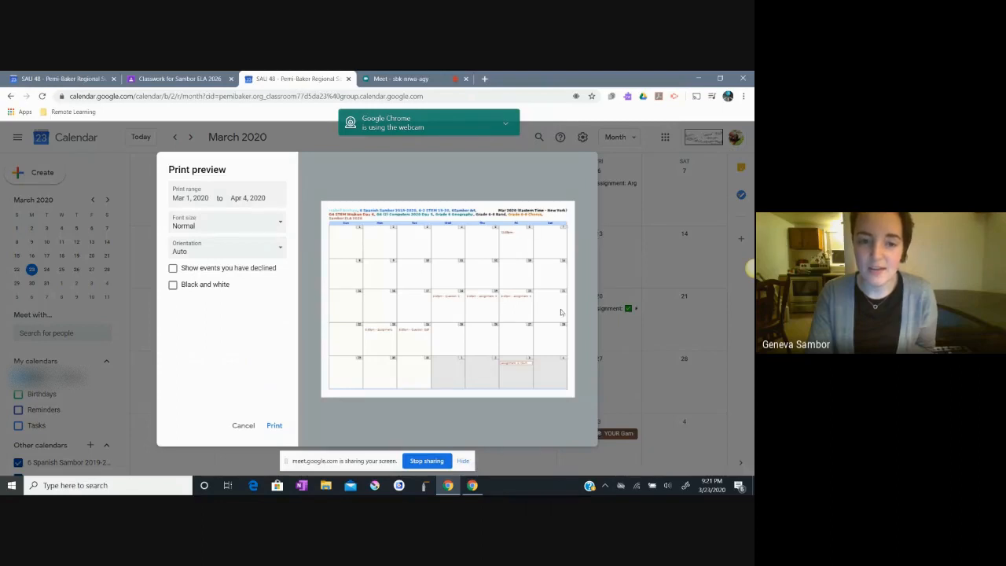
pyautogui.moveTo(338, 292)
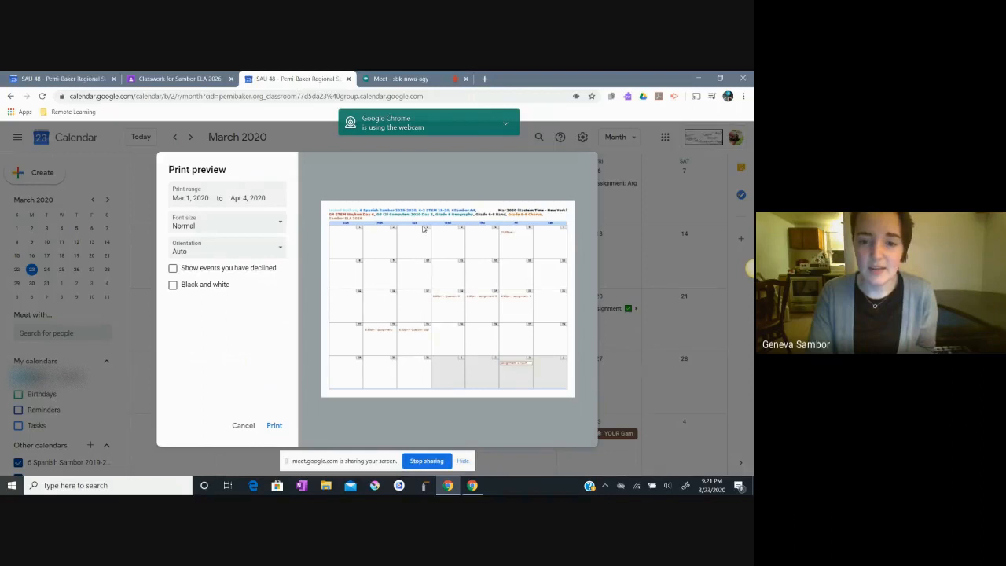
pyautogui.moveTo(400, 398)
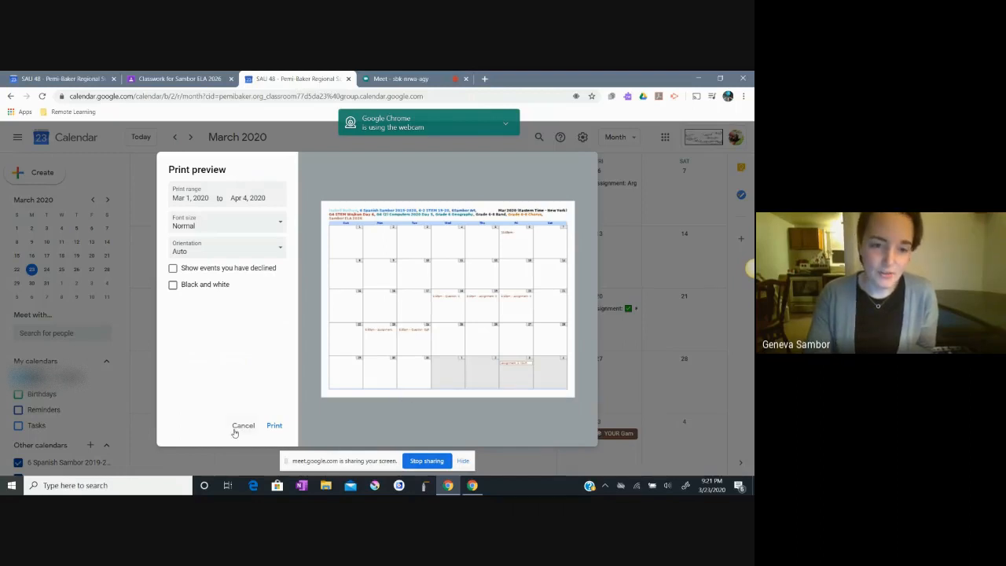
# Cancel the month print preview and return to the presenting Google Meet call.
pyautogui.click(243, 425)
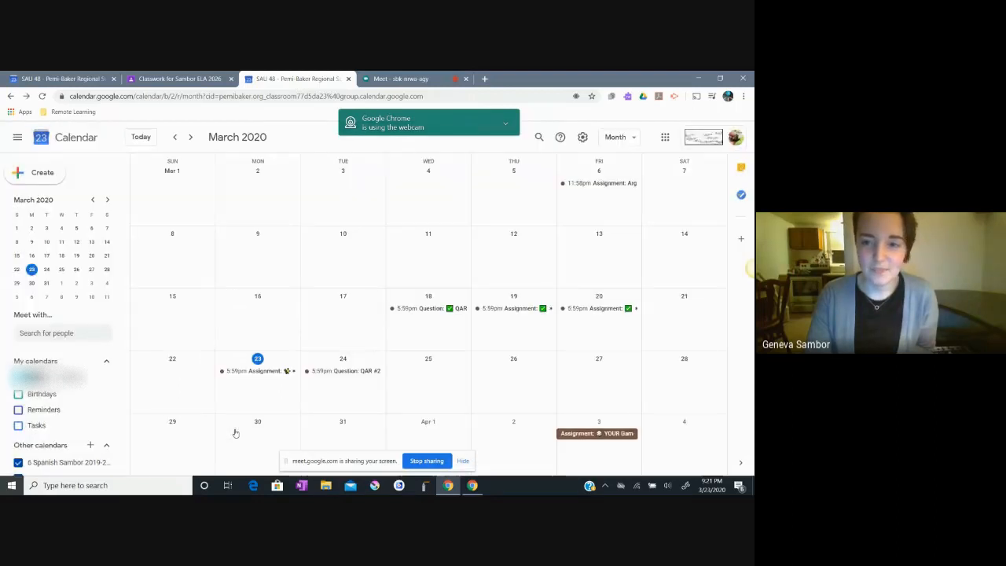
pyautogui.moveTo(422, 376)
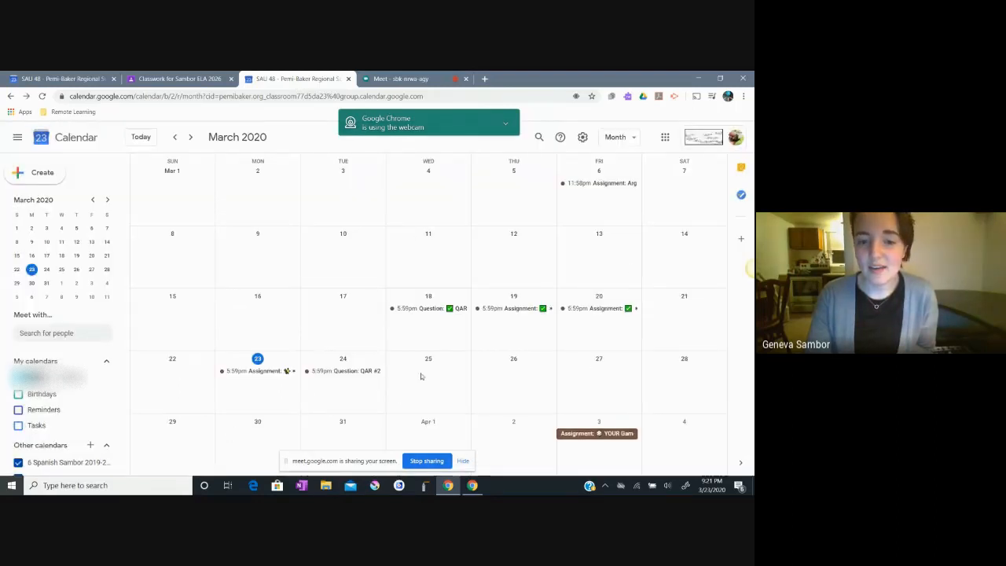
pyautogui.moveTo(313, 342)
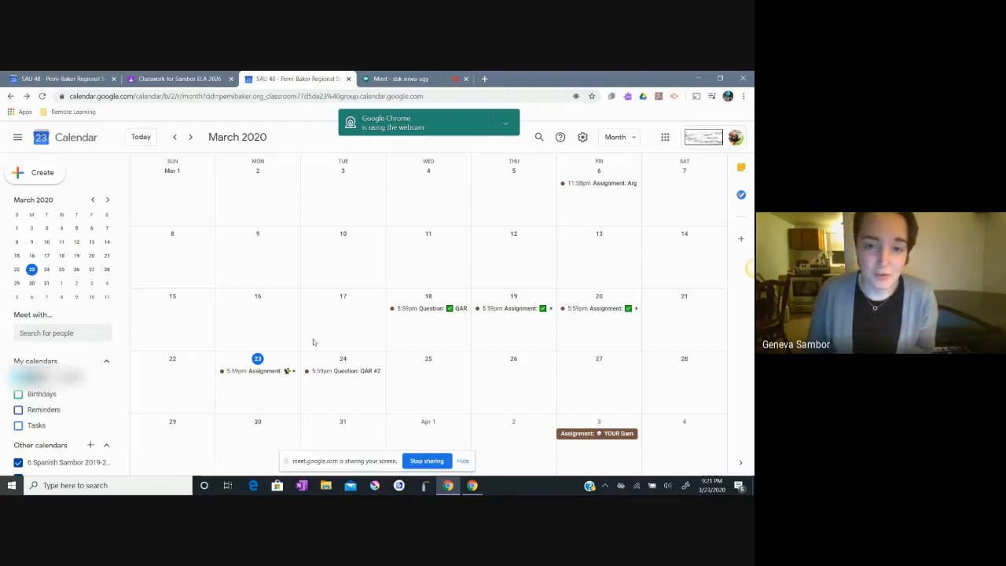
pyautogui.click(400, 78)
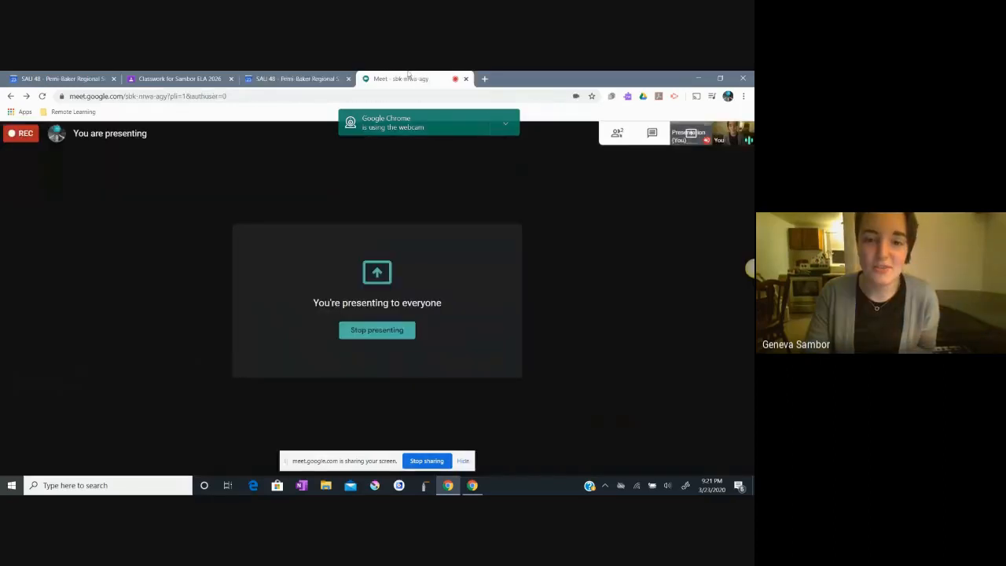